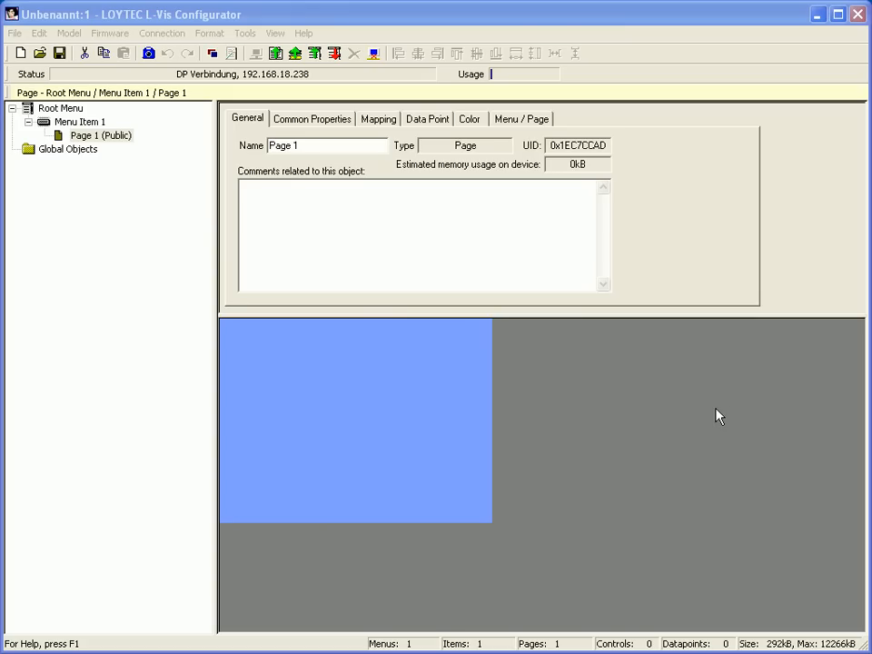
- Bring up Page 1's context menu of objects that can be added
right_click(100, 135)
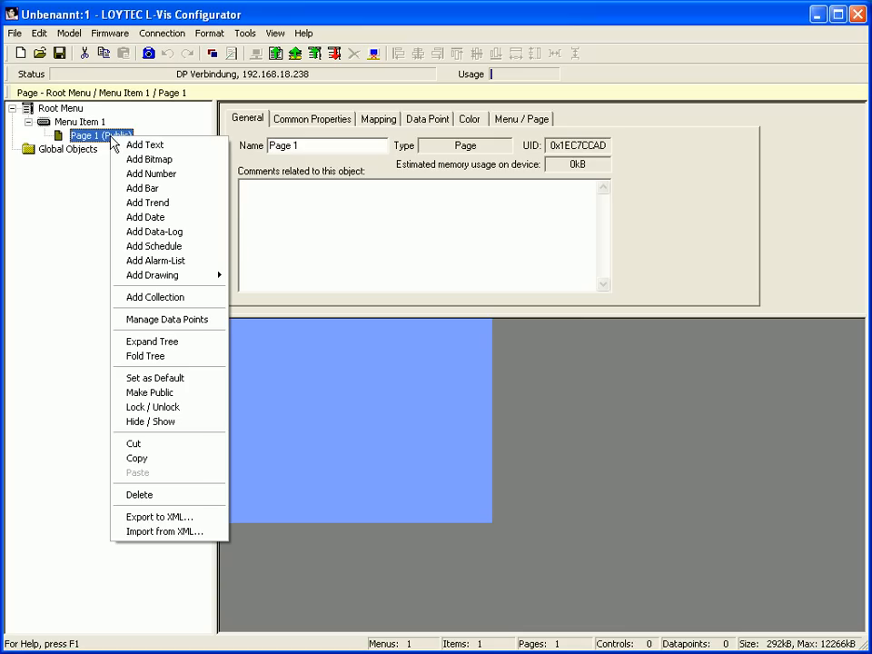
mouse_move(154, 191)
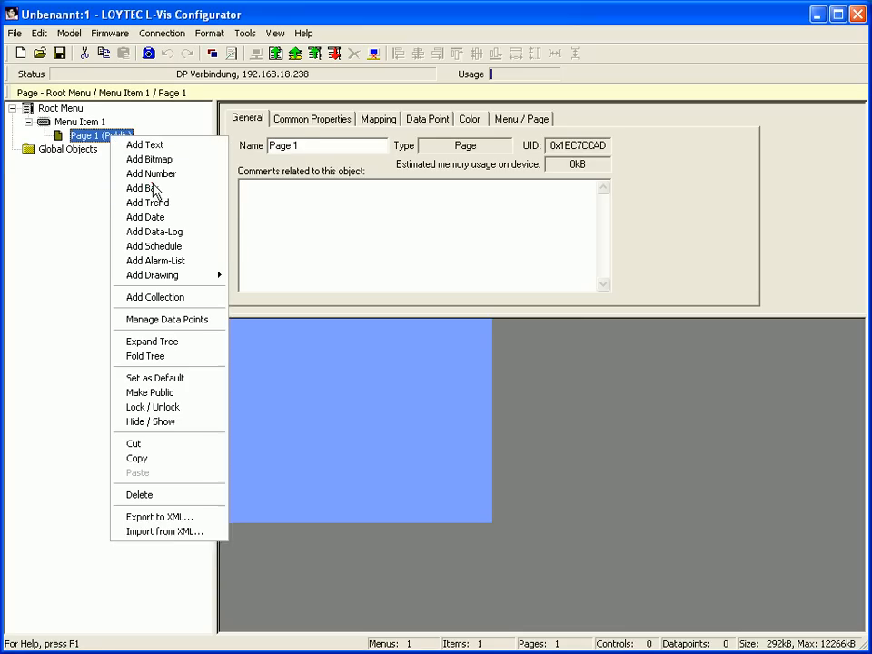
- Add a bar to Page 1 named Input, set to thermometer style with tick marks and scale labels
left_click(142, 187)
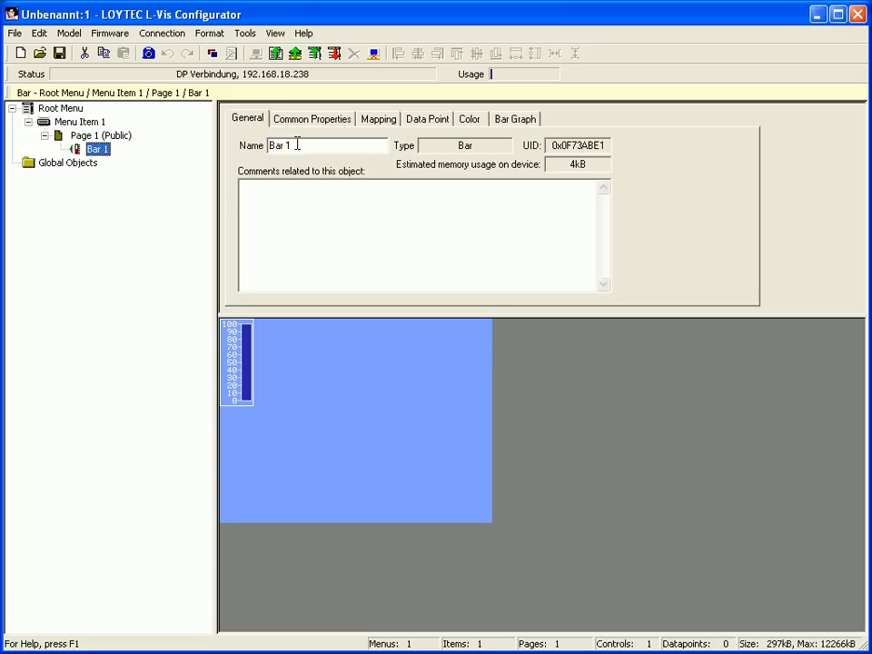
type("Input")
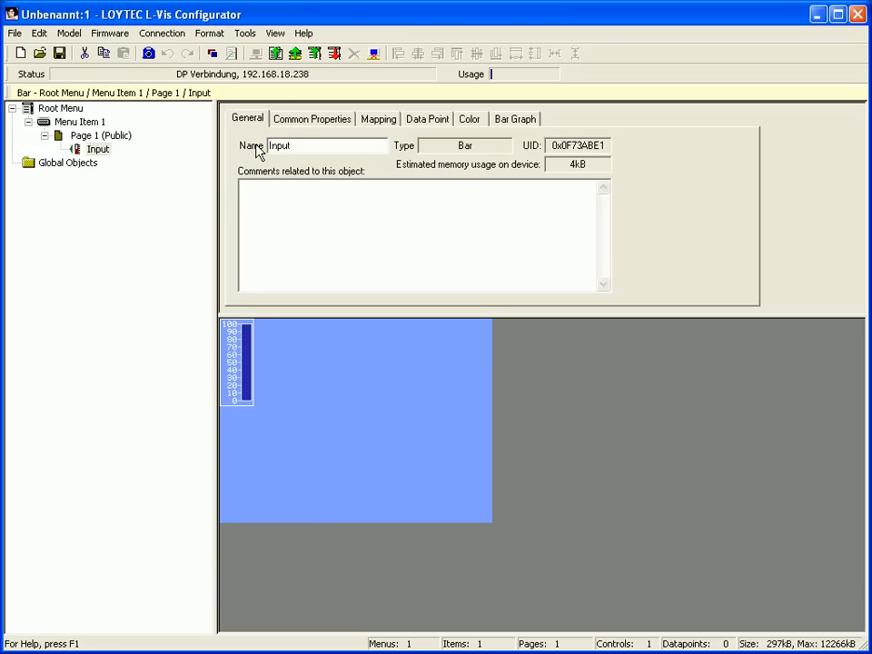
left_click(516, 118)
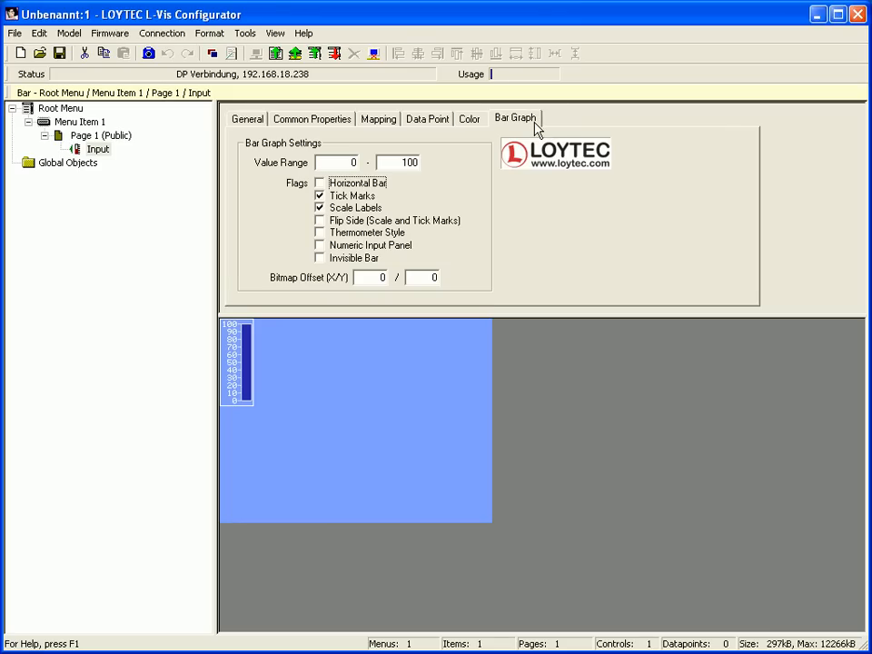
left_click(320, 233)
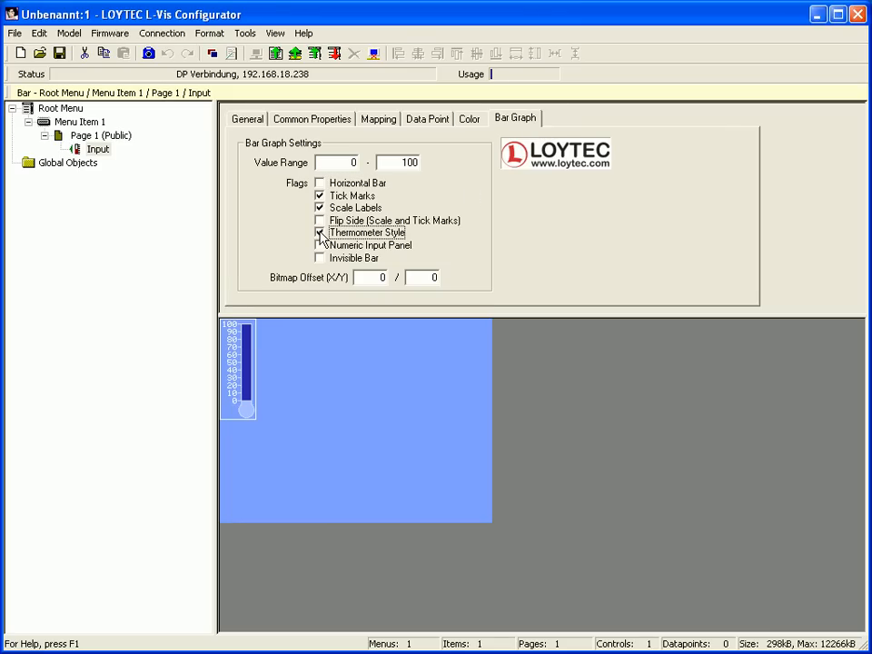
left_click(320, 233)
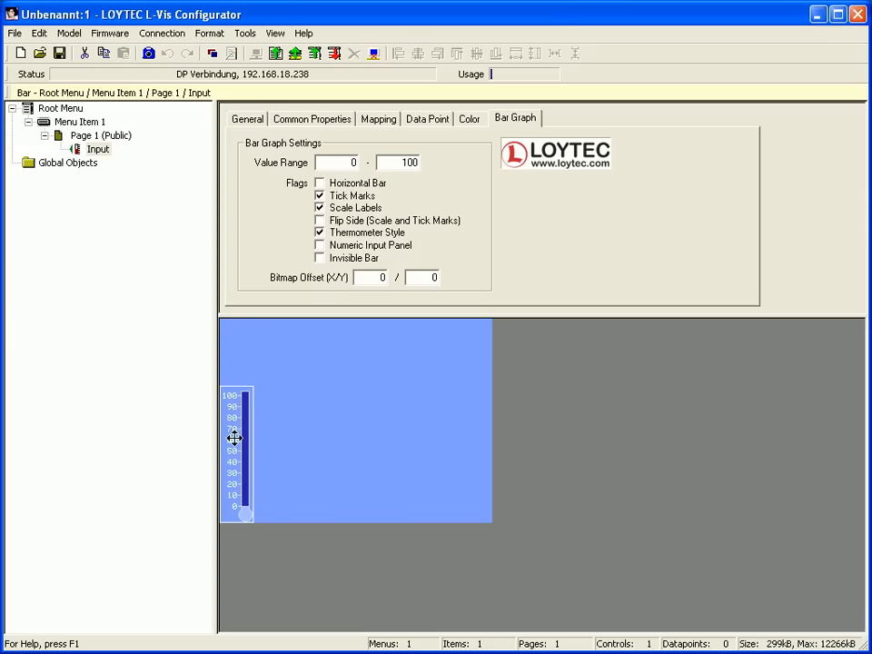
mouse_move(233, 446)
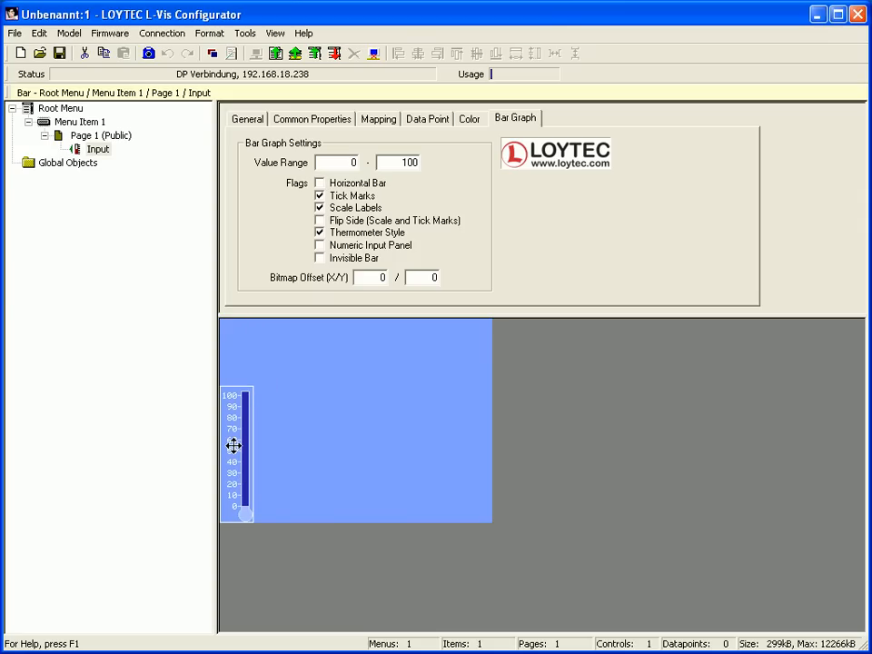
- Start adding a data point to the Input bar from its context menu
left_click(98, 149)
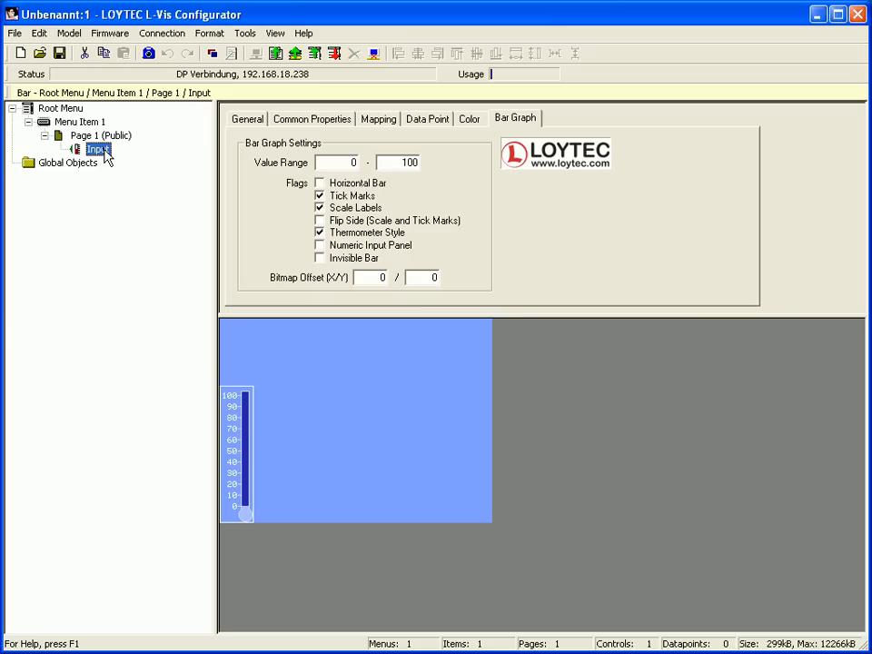
right_click(98, 149)
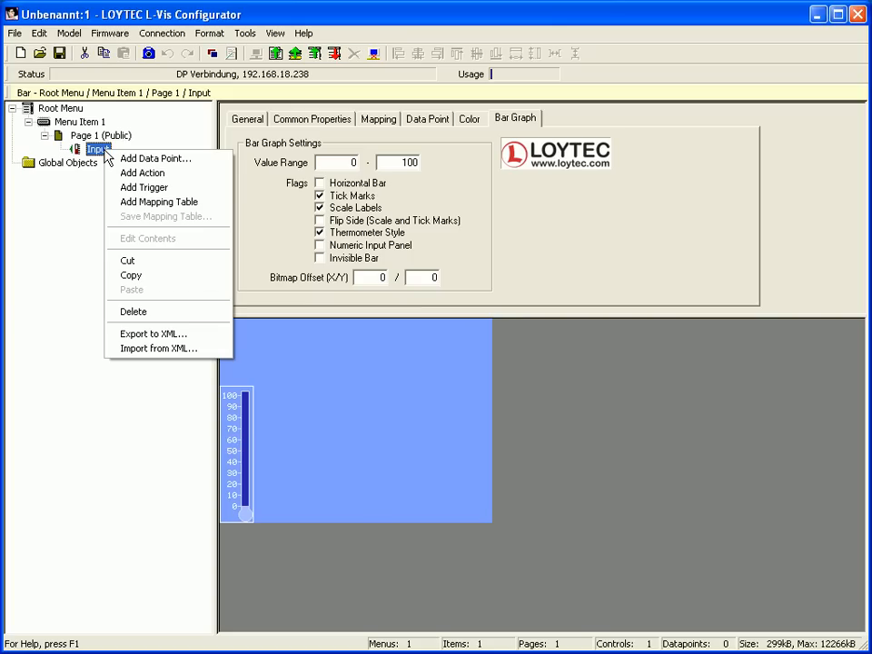
mouse_move(162, 158)
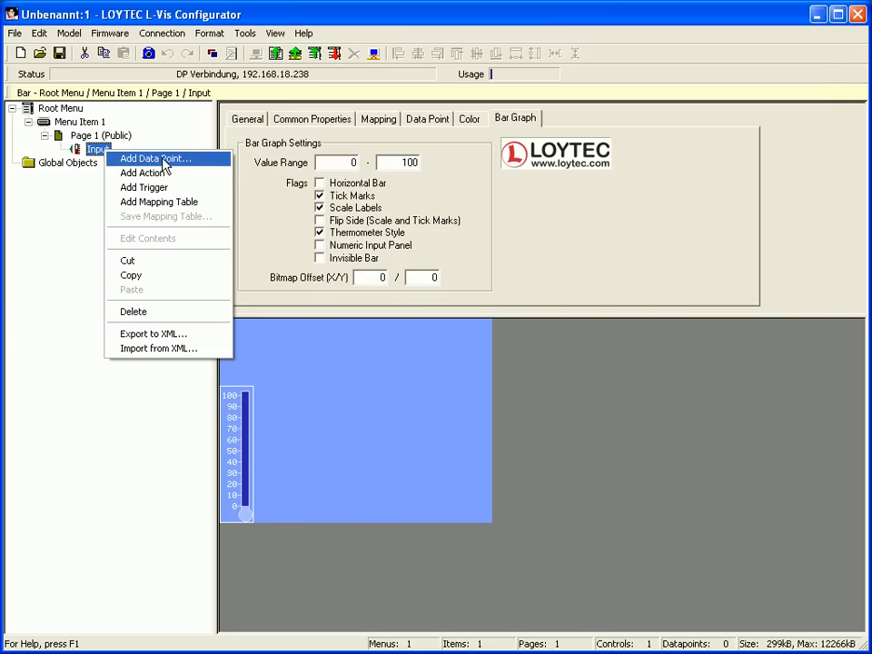
left_click(155, 158)
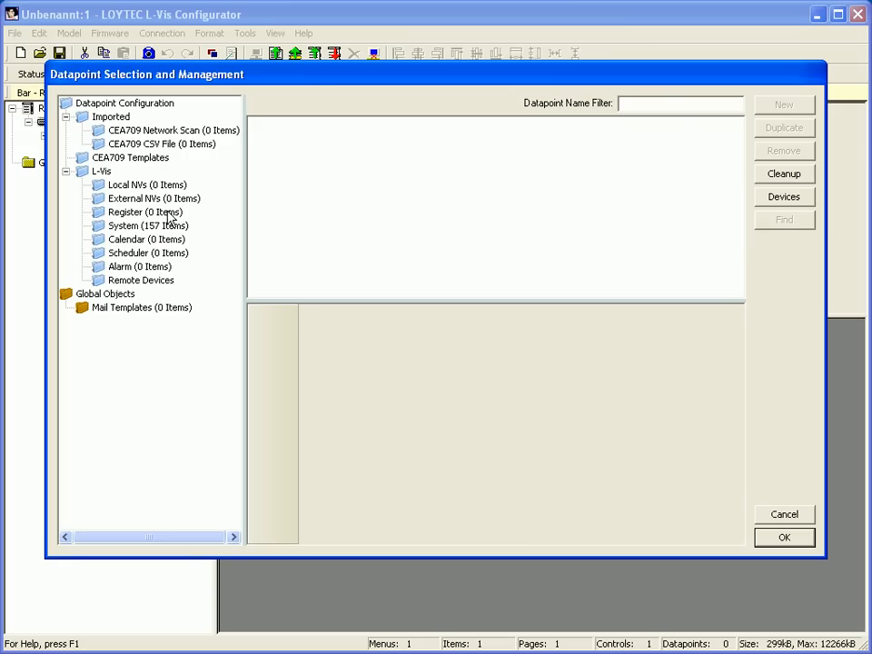
- Create a register named Value and link its Value_Write data point to the Input bar
left_click(142, 211)
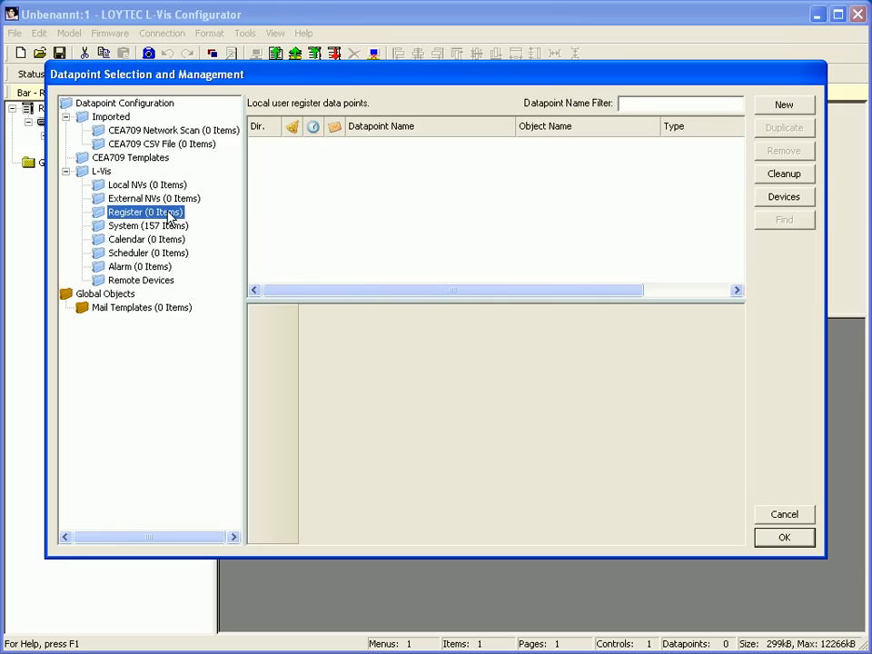
left_click(784, 103)
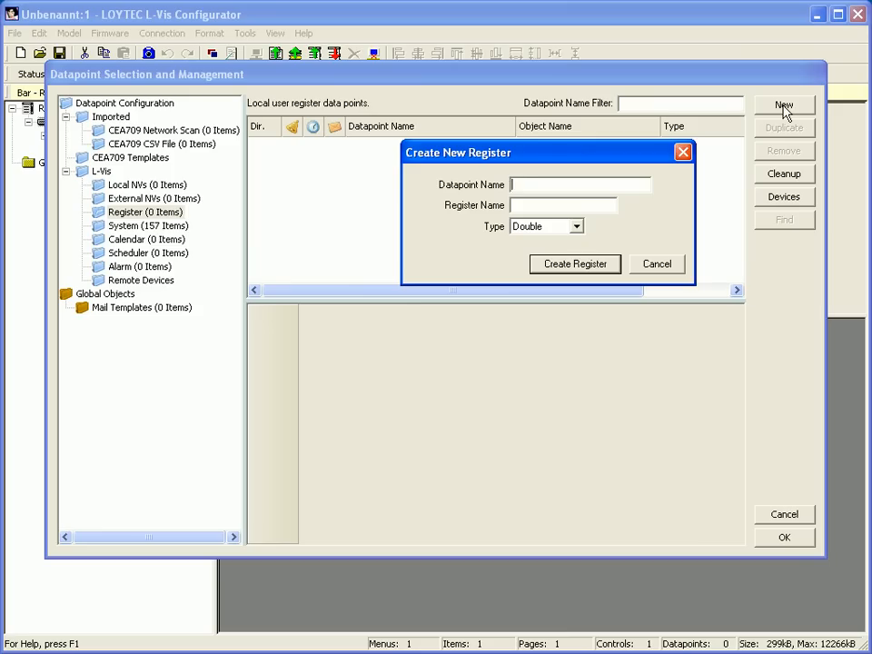
type("Value")
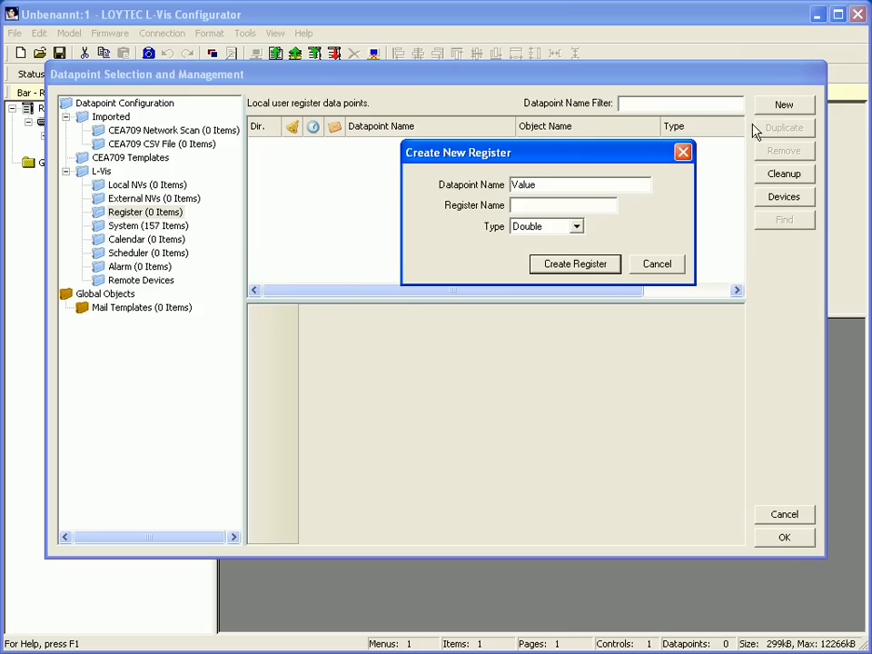
left_click(575, 263)
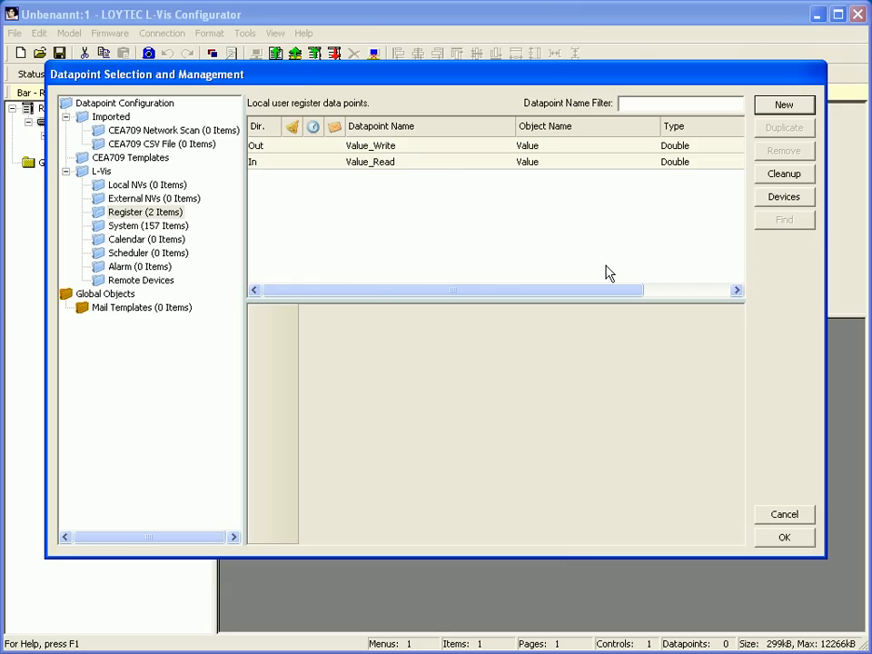
left_click(371, 145)
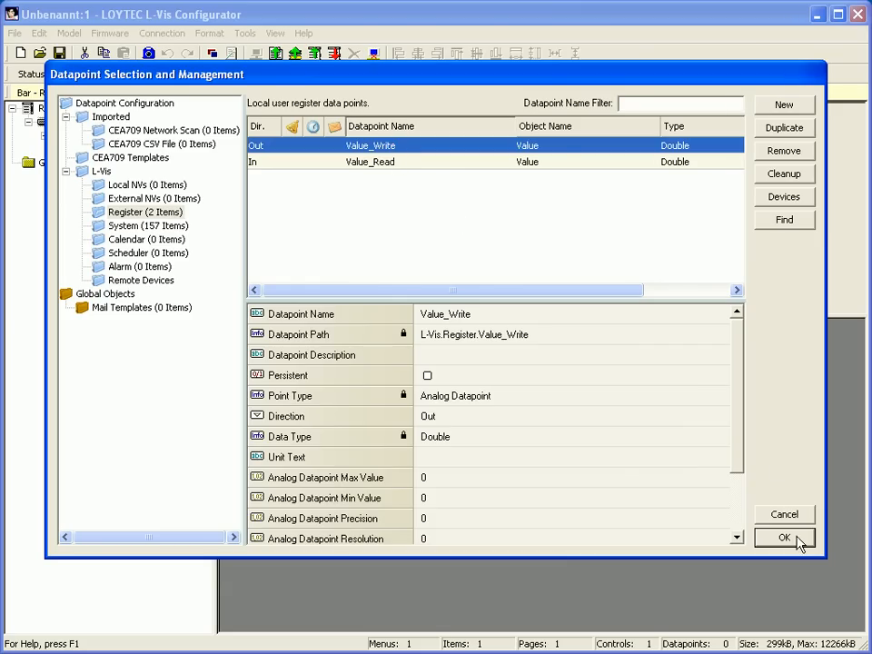
left_click(785, 538)
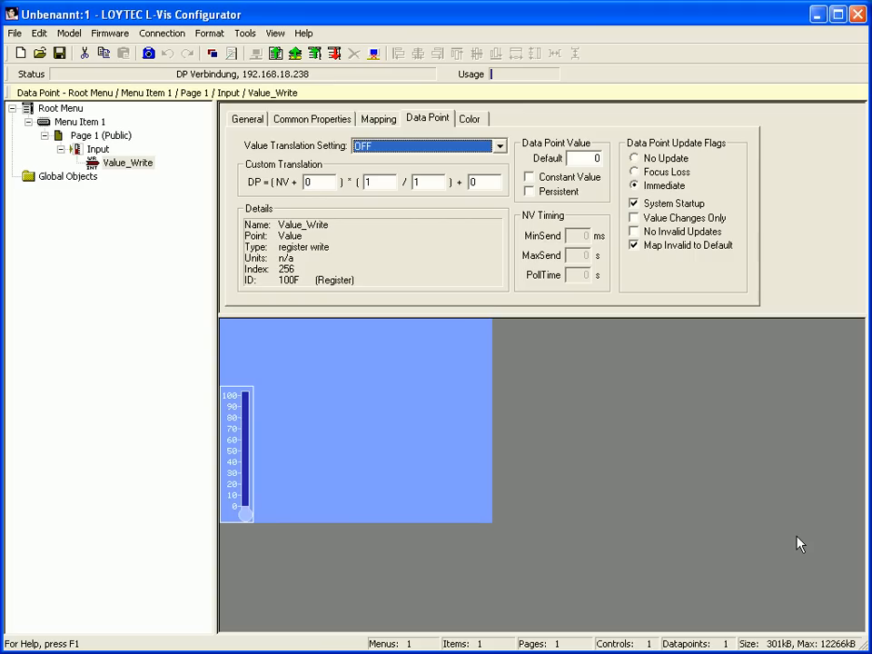
- Add a second bar to Page 1 and rename it Output on its General settings
left_click(99, 135)
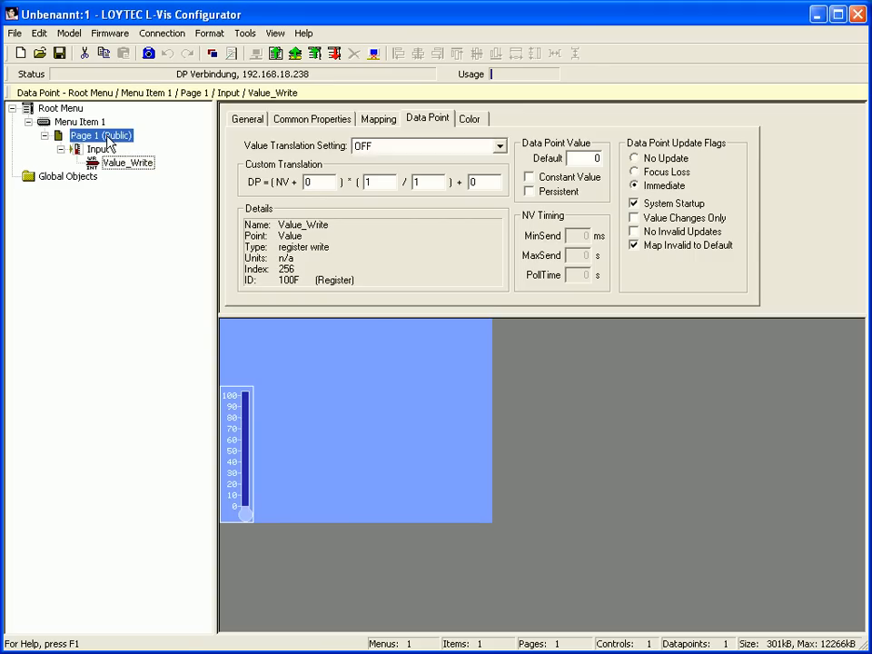
right_click(100, 135)
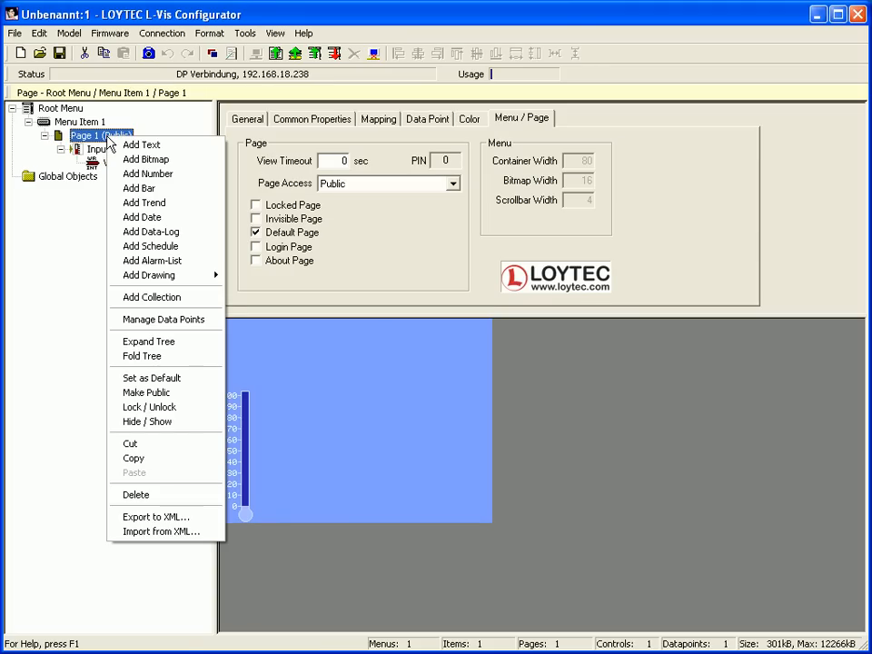
mouse_move(147, 174)
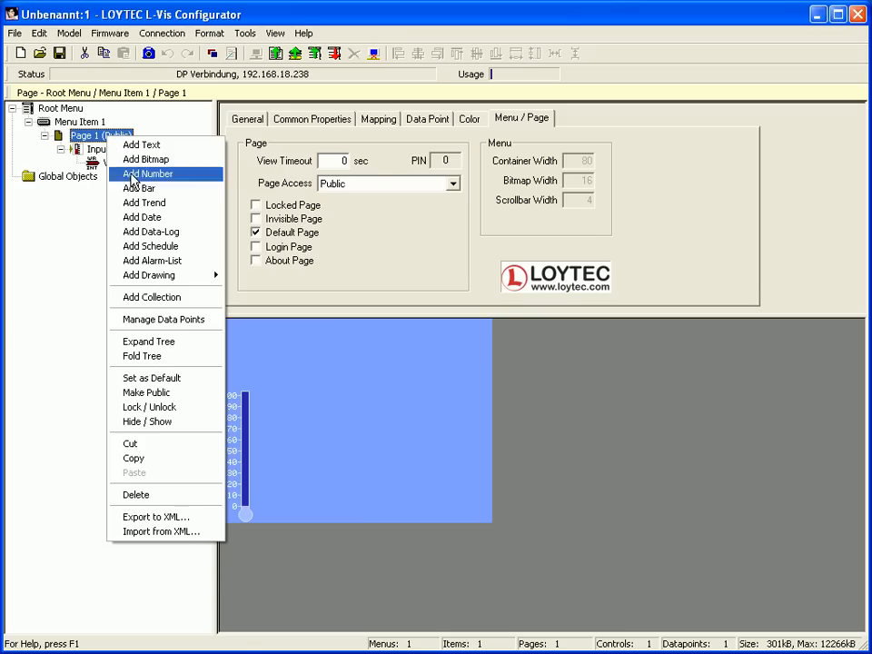
left_click(138, 187)
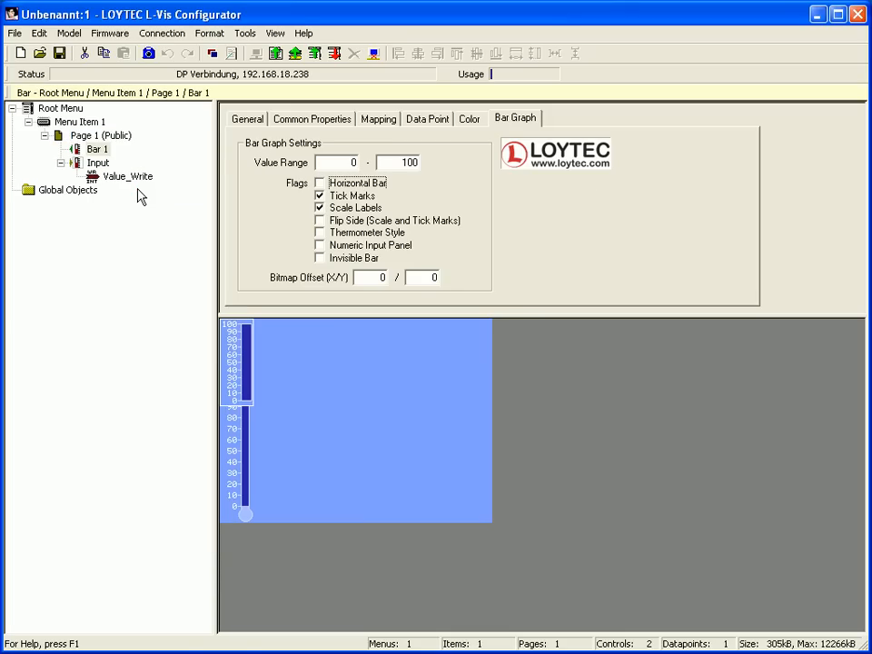
left_click(247, 118)
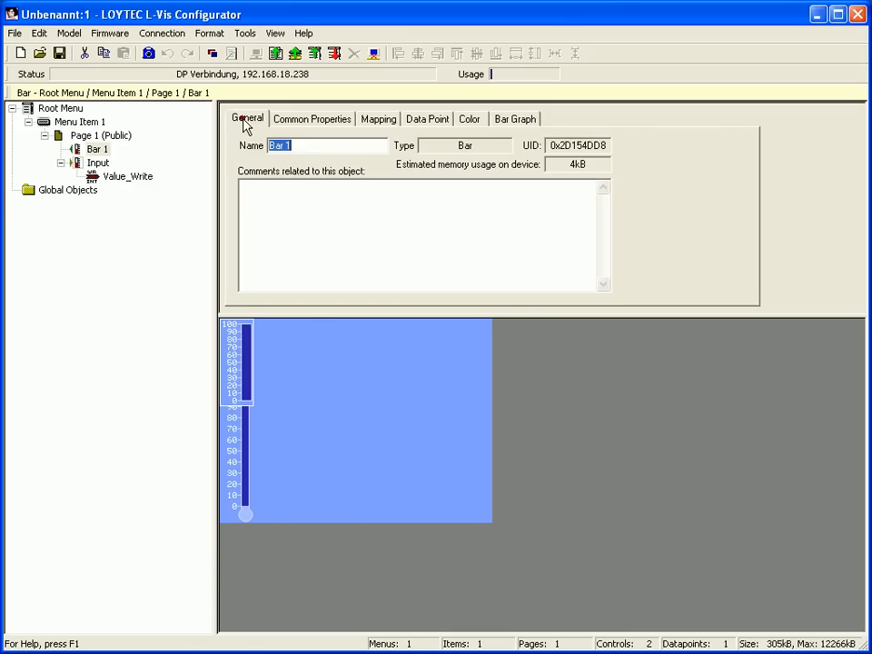
mouse_move(254, 152)
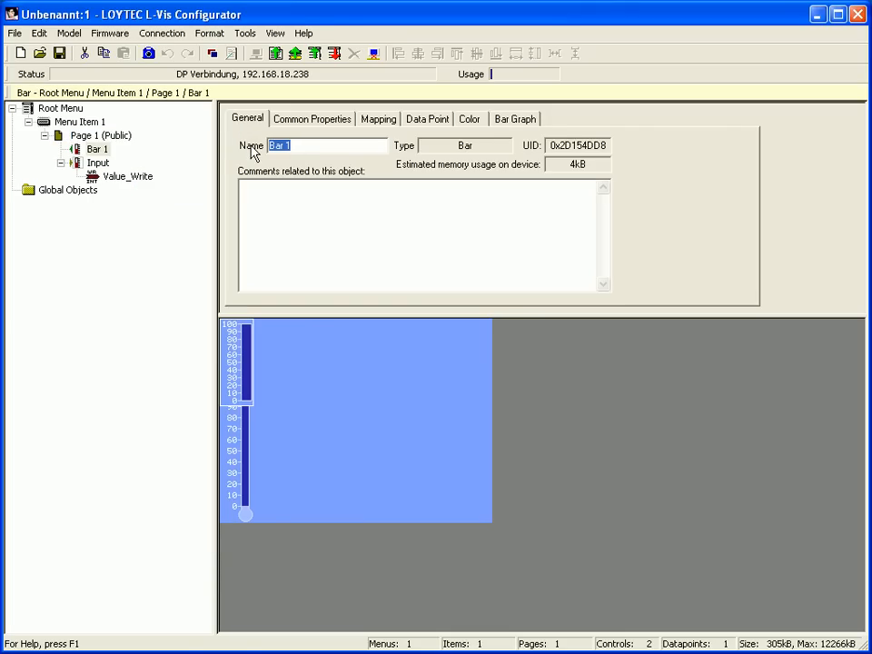
type("Output")
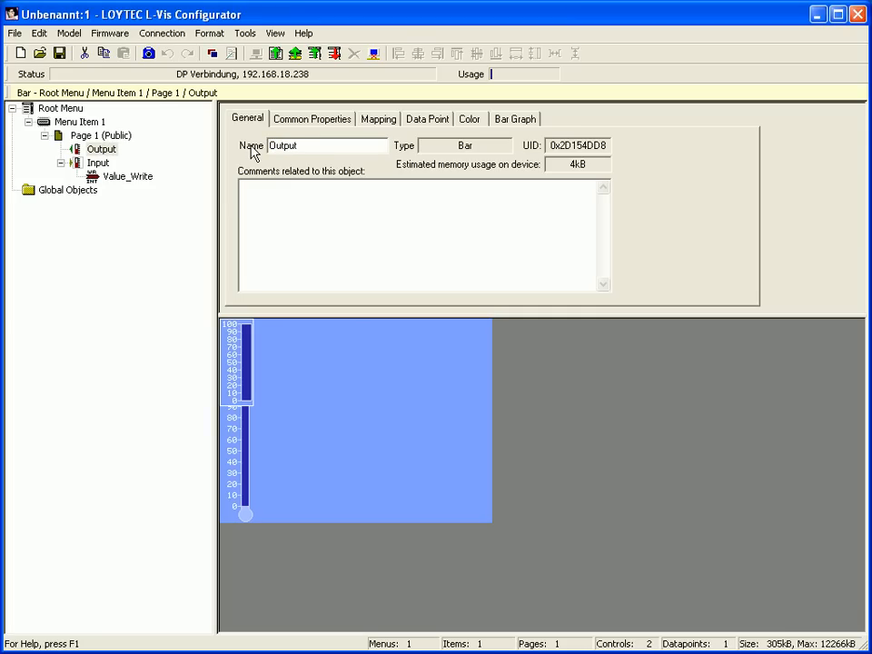
left_click(313, 118)
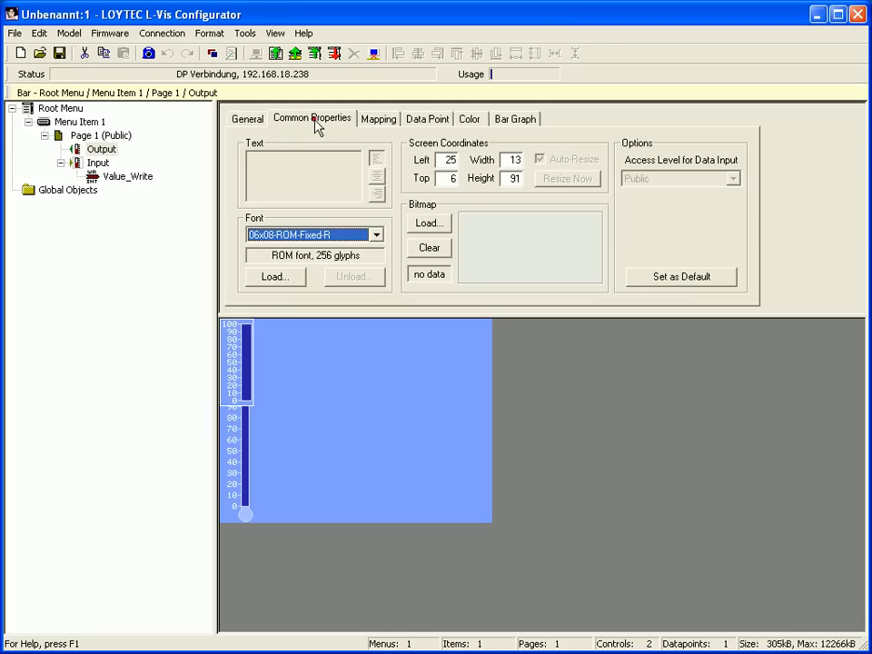
mouse_move(413, 258)
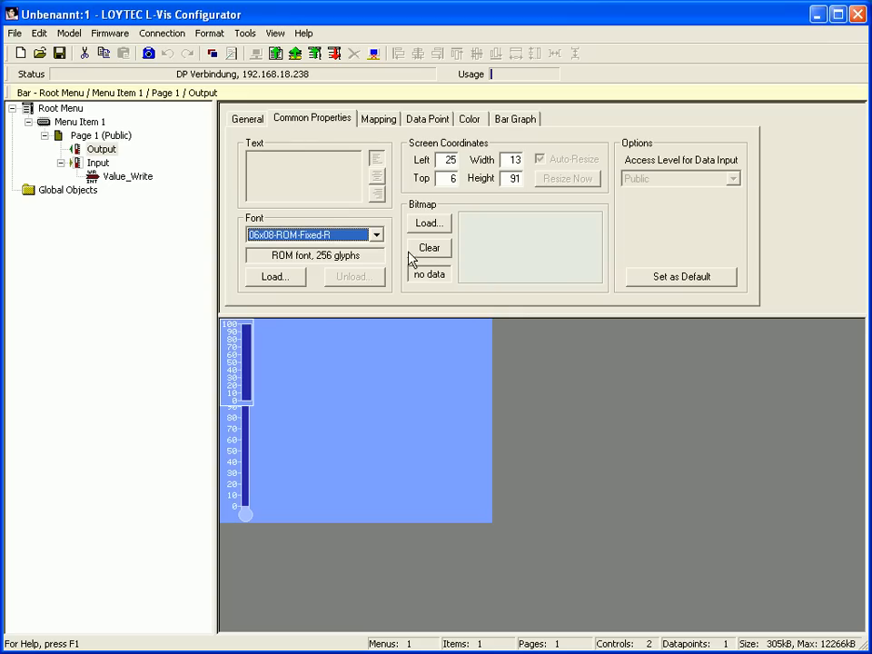
- Load up.bmp from the Icons_color folder as the Output bar's bitmap
left_click(429, 221)
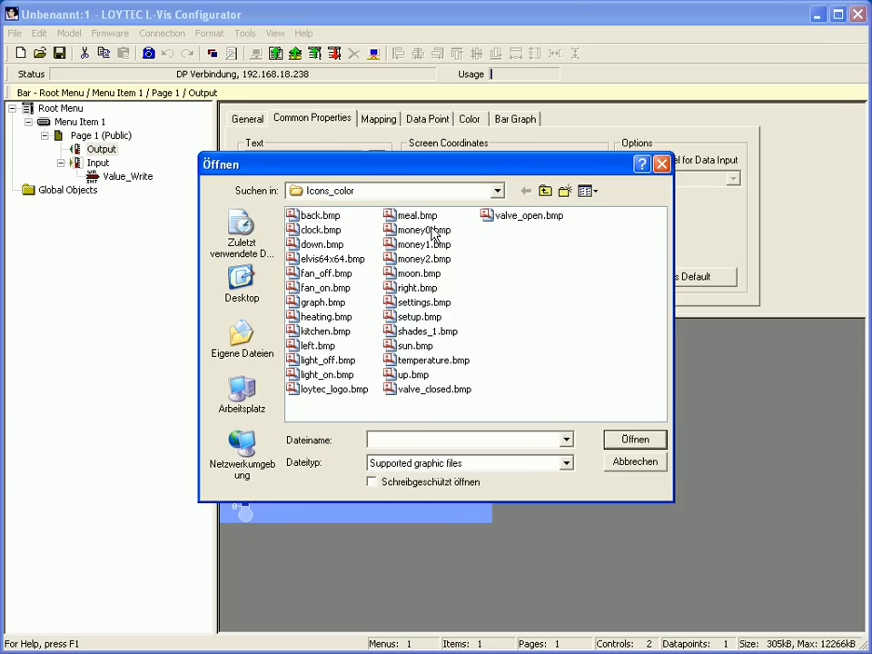
left_click(409, 375)
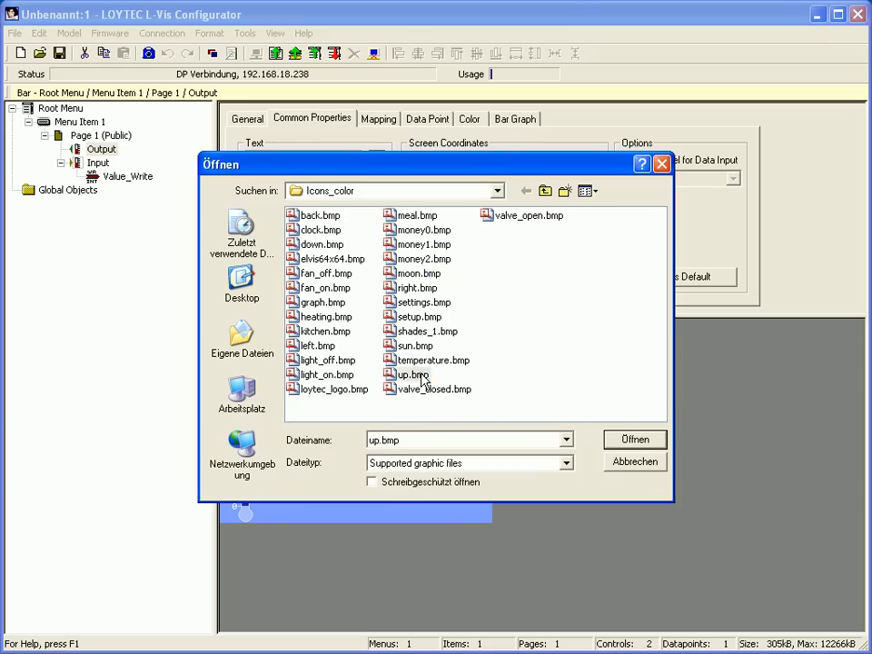
left_click(414, 374)
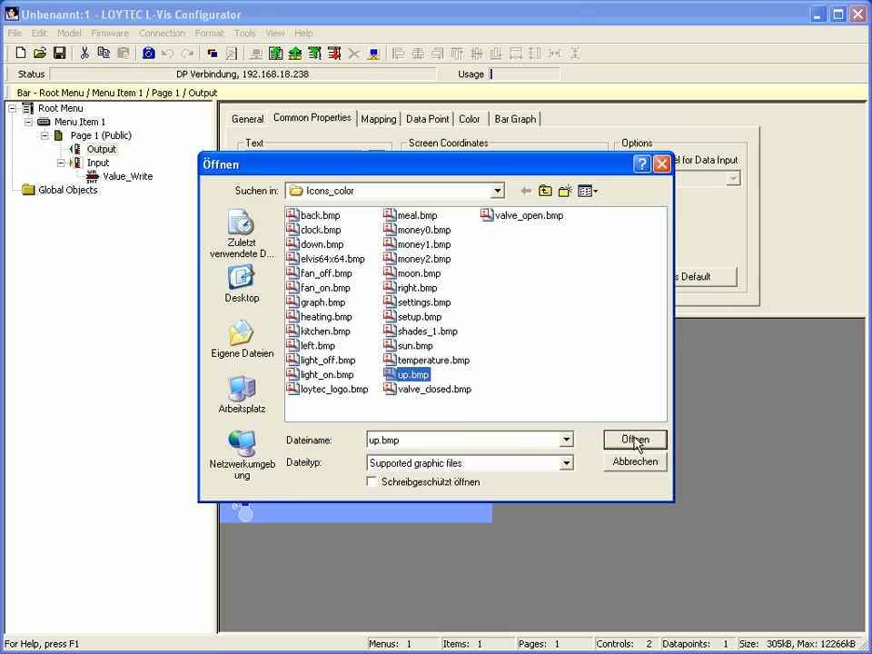
left_click(636, 438)
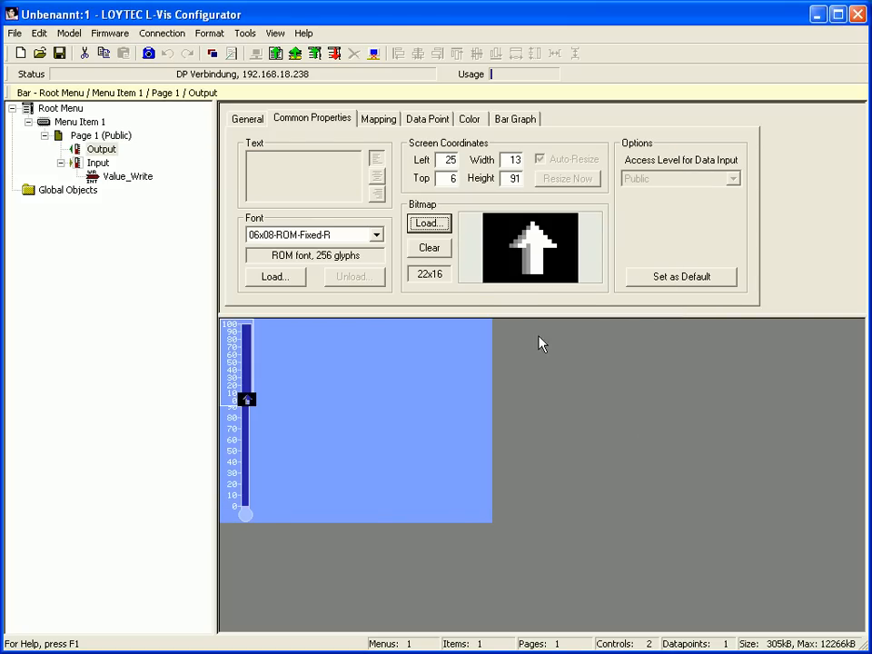
left_click(469, 118)
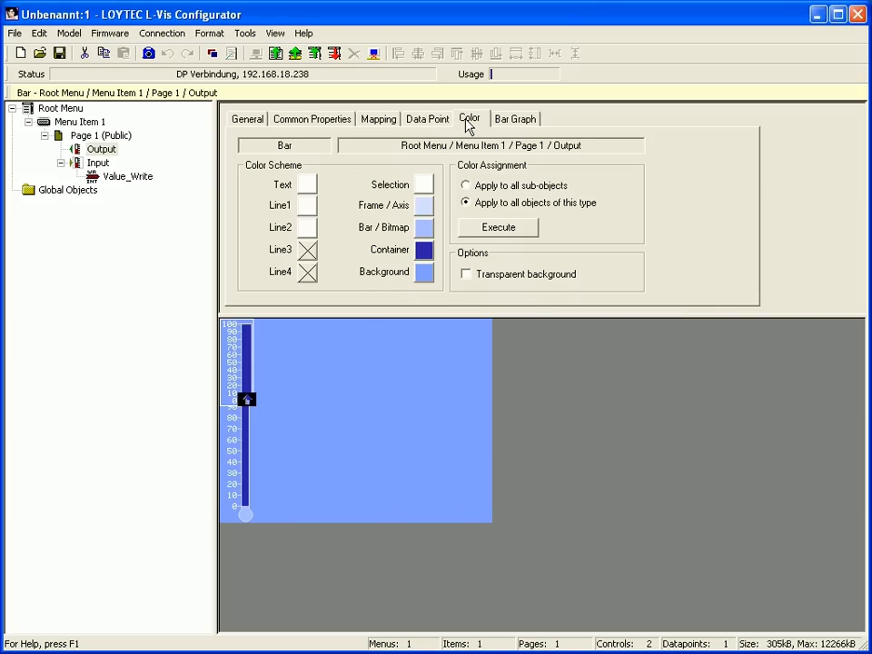
mouse_move(307, 229)
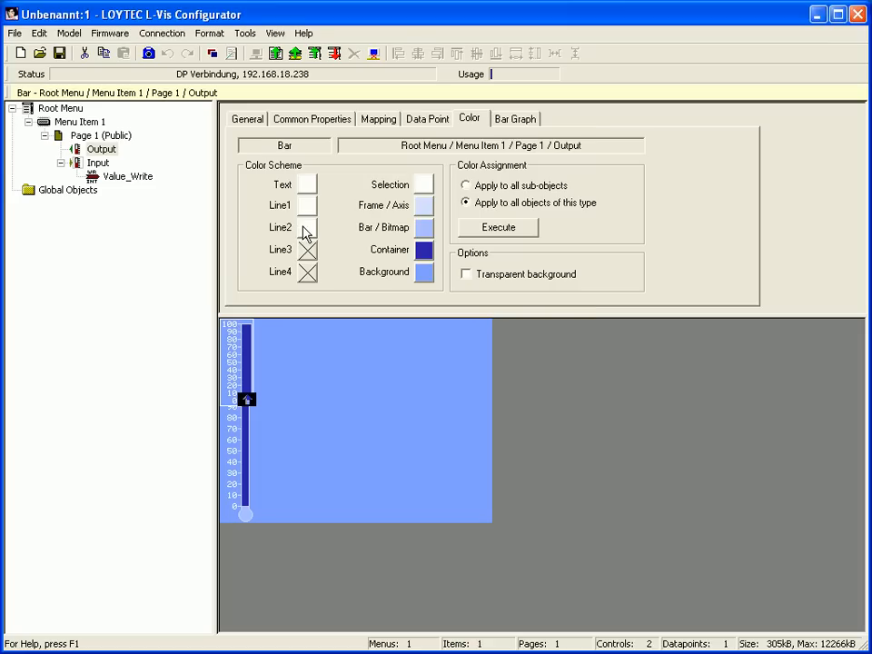
- Set the Output bar's Line2 colour swatch to black
left_click(307, 227)
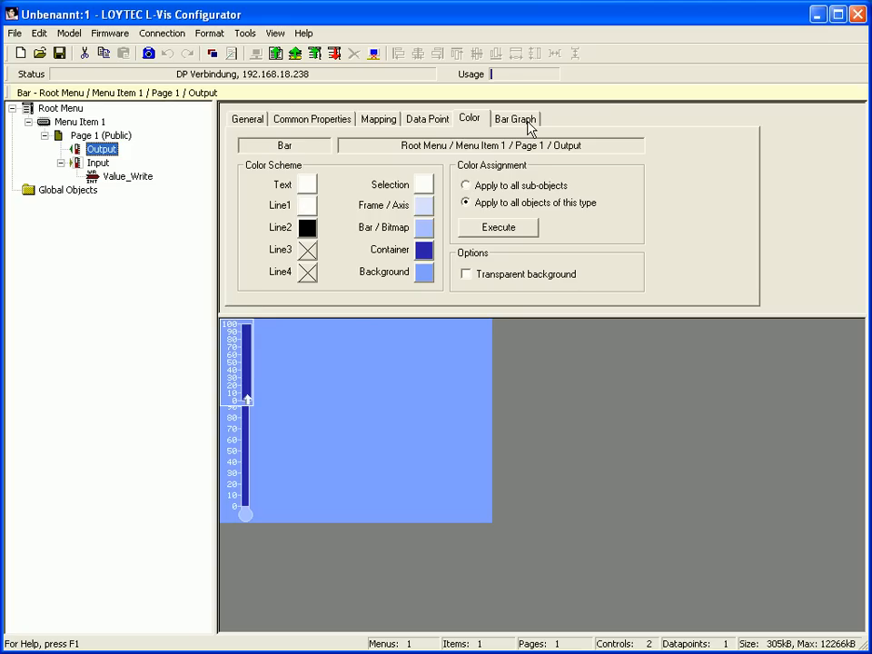
left_click(517, 118)
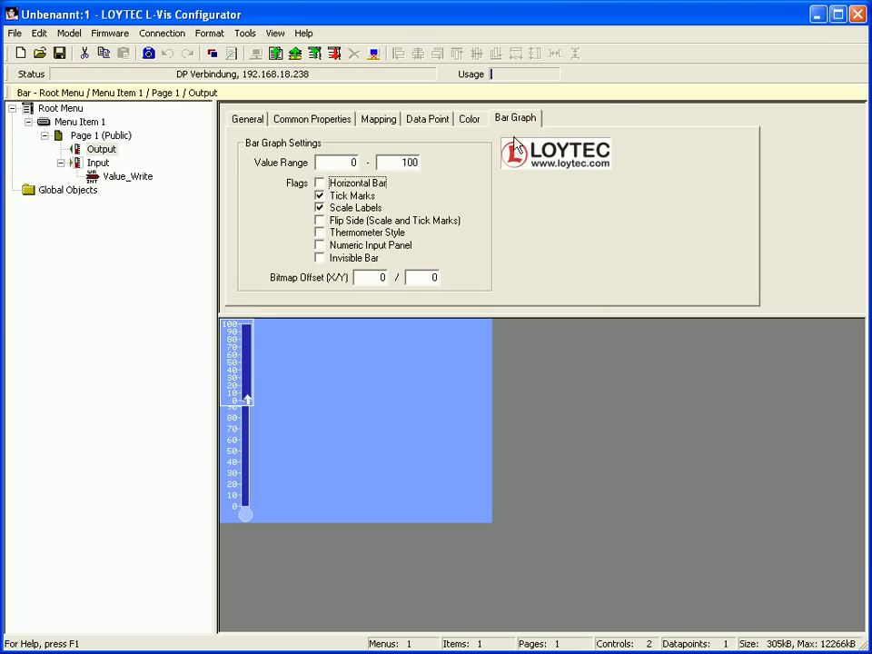
- Make the Output bar horizontal and remove its tick marks and scale labels
left_click(320, 182)
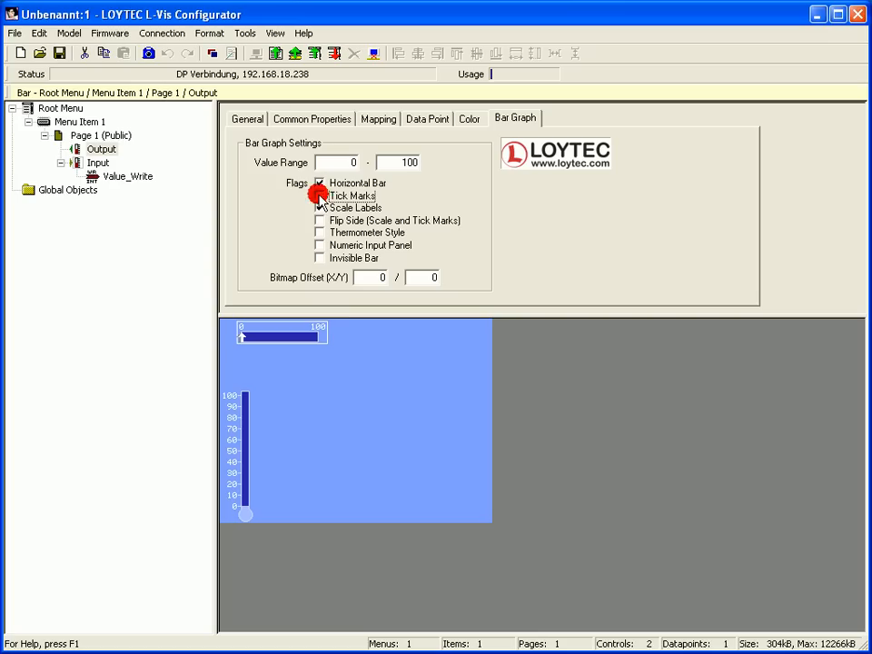
left_click(320, 196)
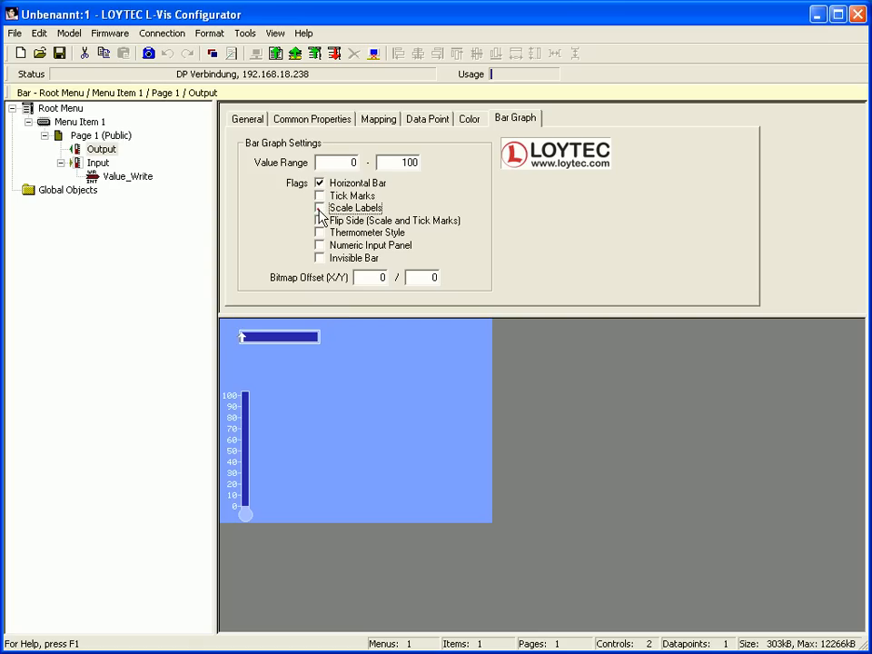
right_click(101, 149)
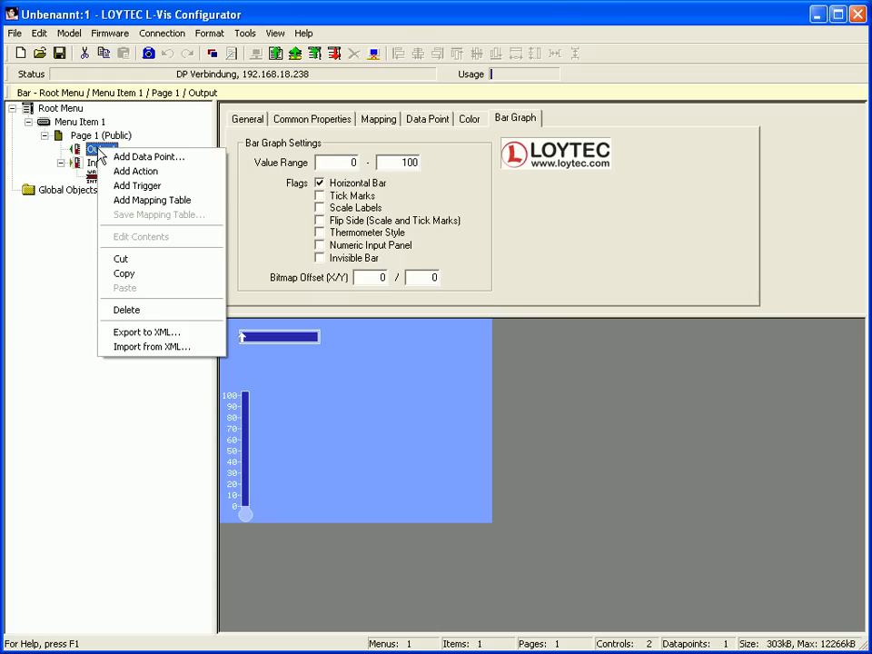
mouse_move(149, 157)
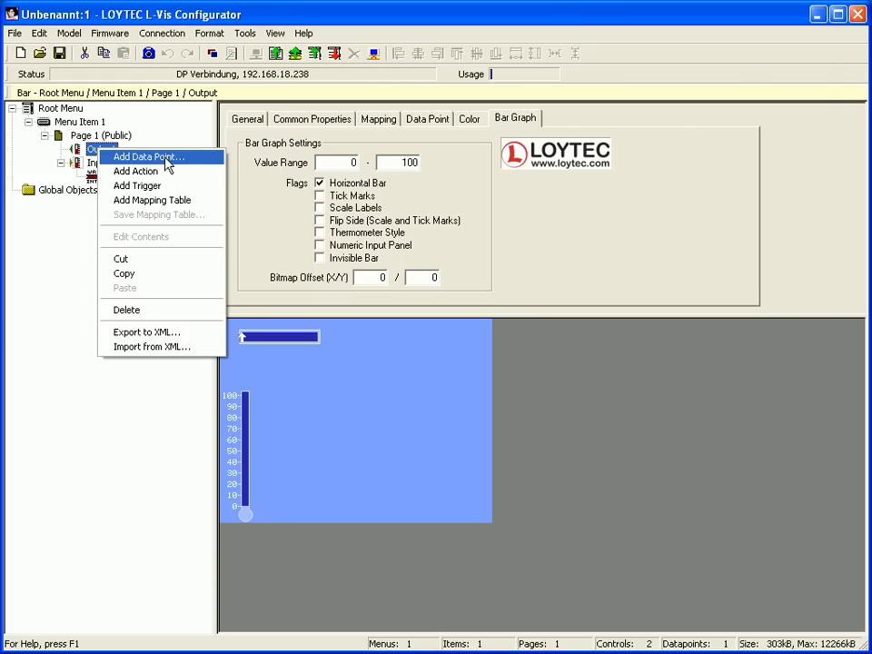
- Add the Value_Read data point from the Value register to the Output bar
left_click(149, 157)
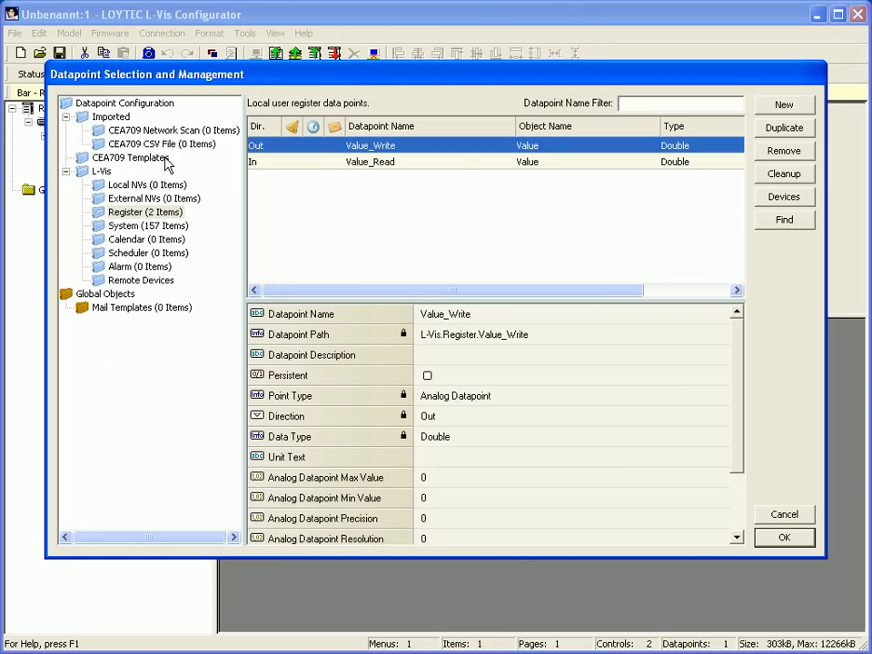
left_click(371, 161)
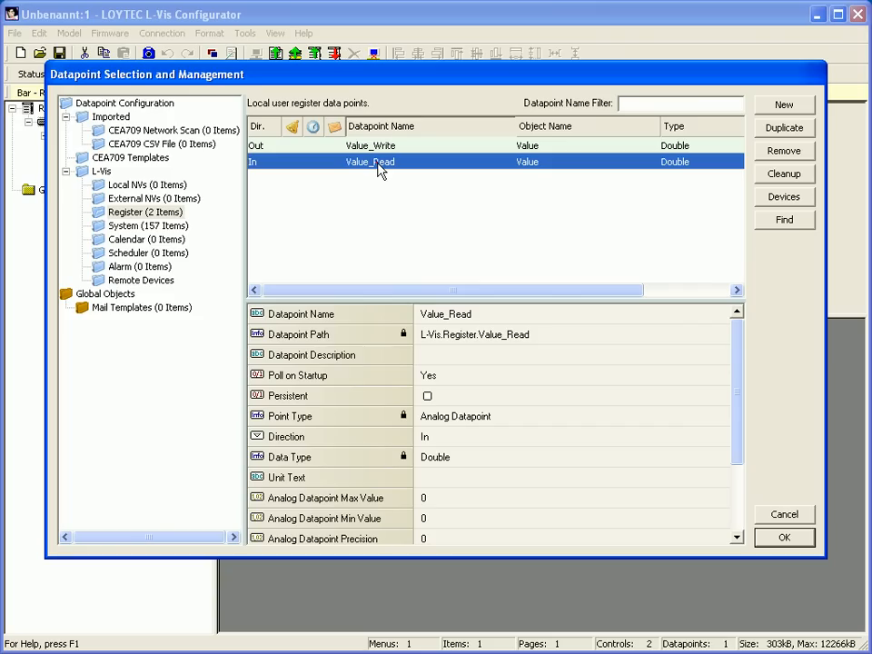
mouse_move(772, 545)
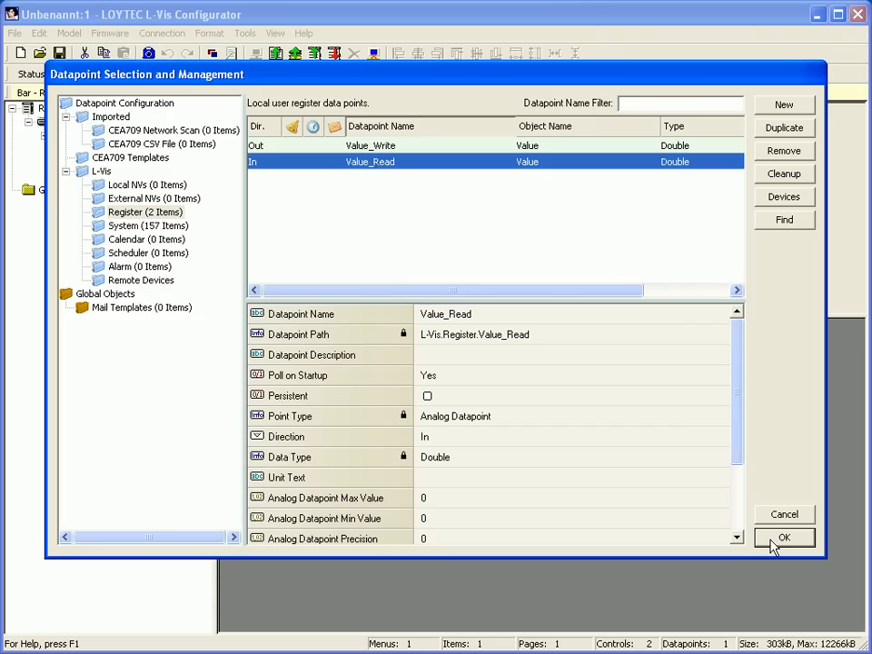
left_click(785, 538)
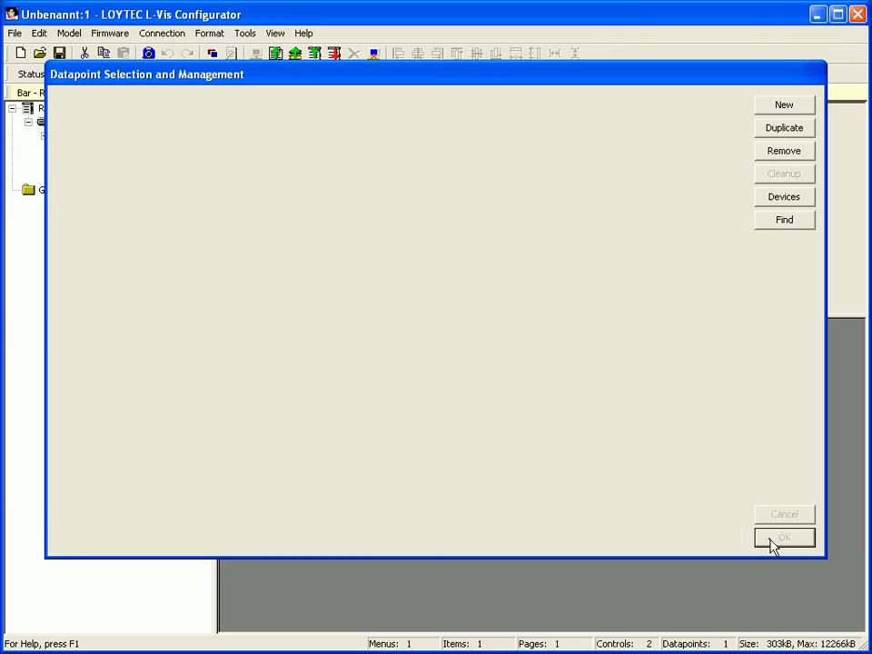
left_click(785, 538)
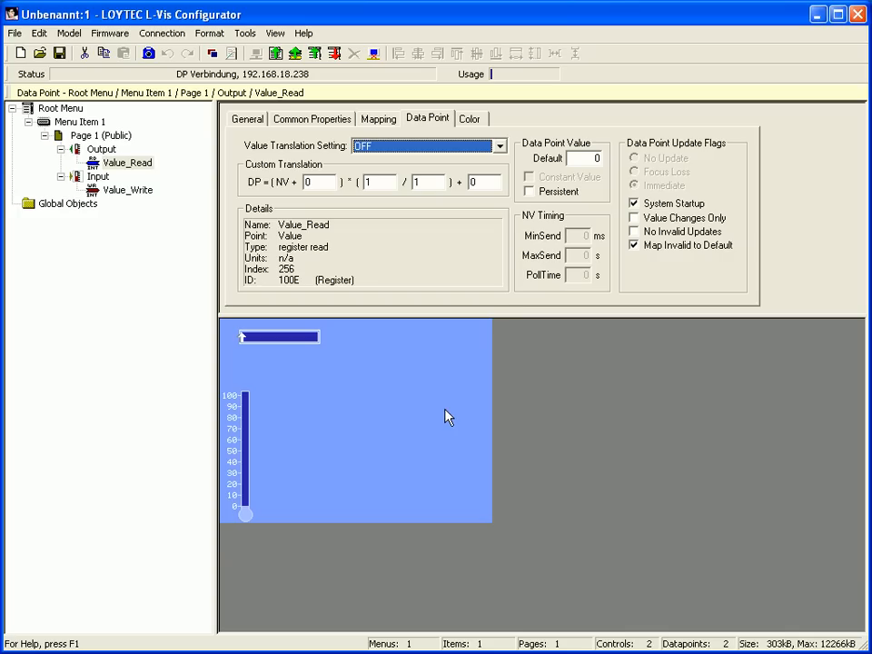
- Add a text control to Page 1 and rename Text 1 to Label
right_click(99, 134)
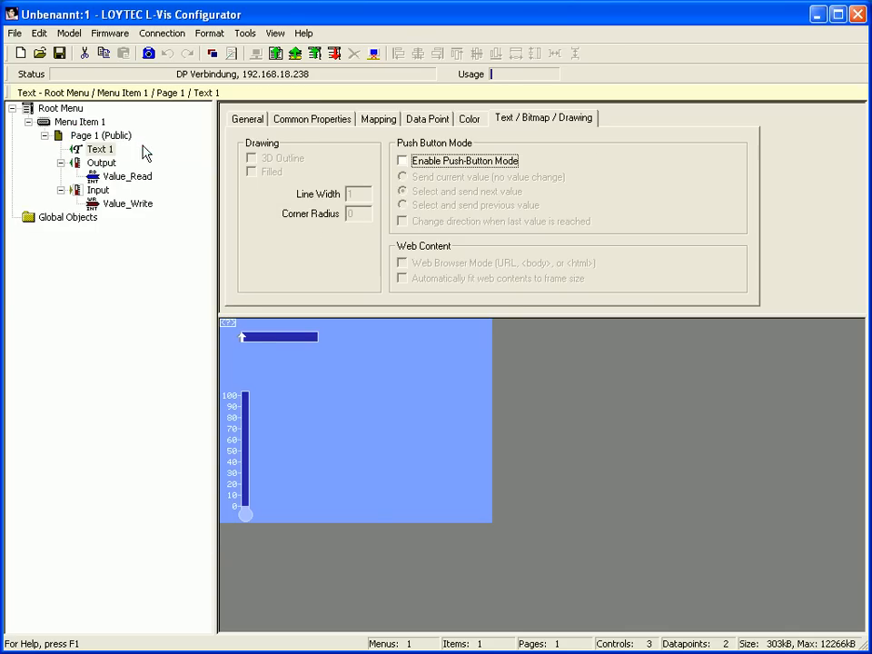
left_click(247, 118)
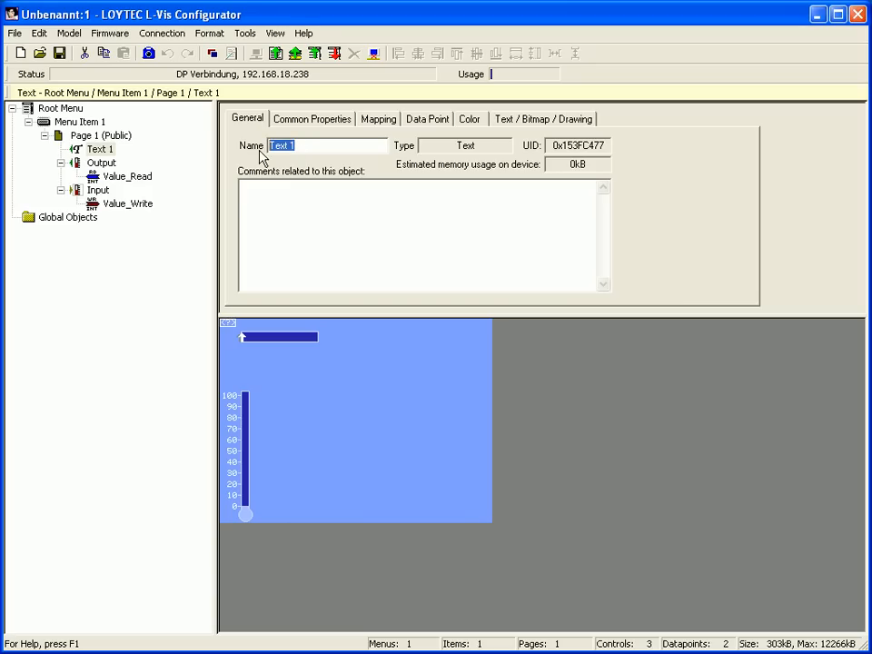
type("Lab")
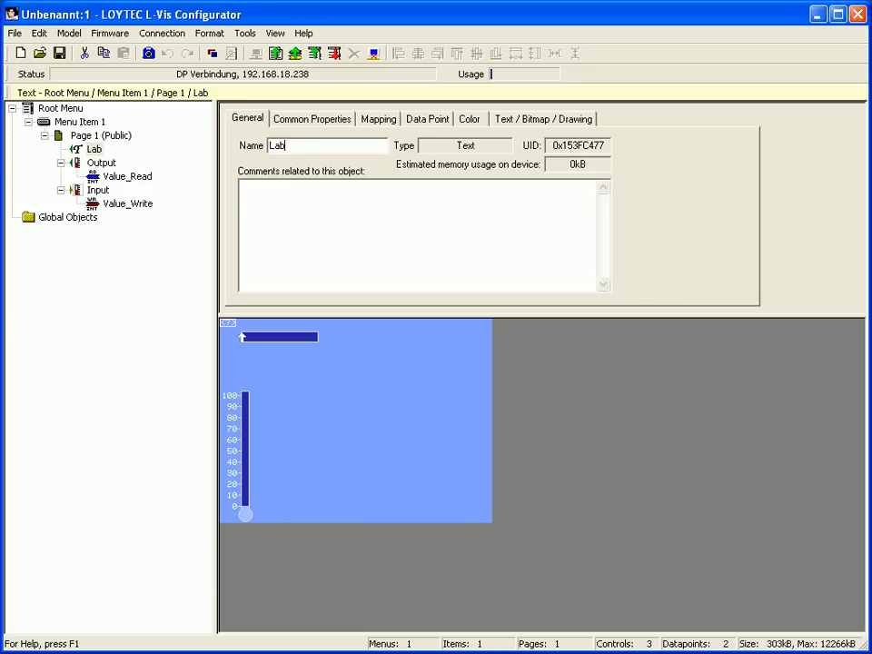
type("el")
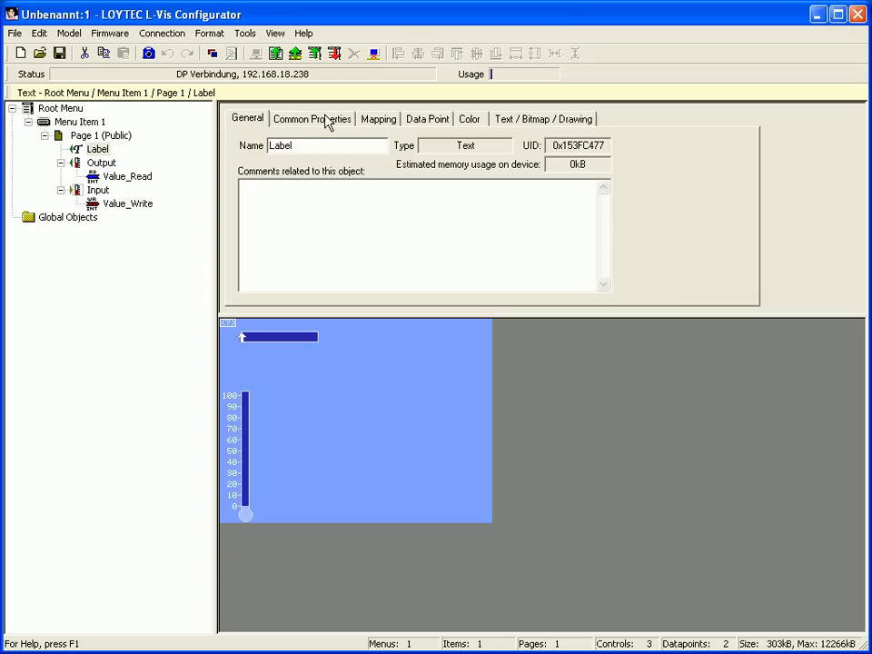
- Set the label text to 'Cold Warm Hot' and its font to 12x16-ROM-Fixed-R
left_click(312, 118)
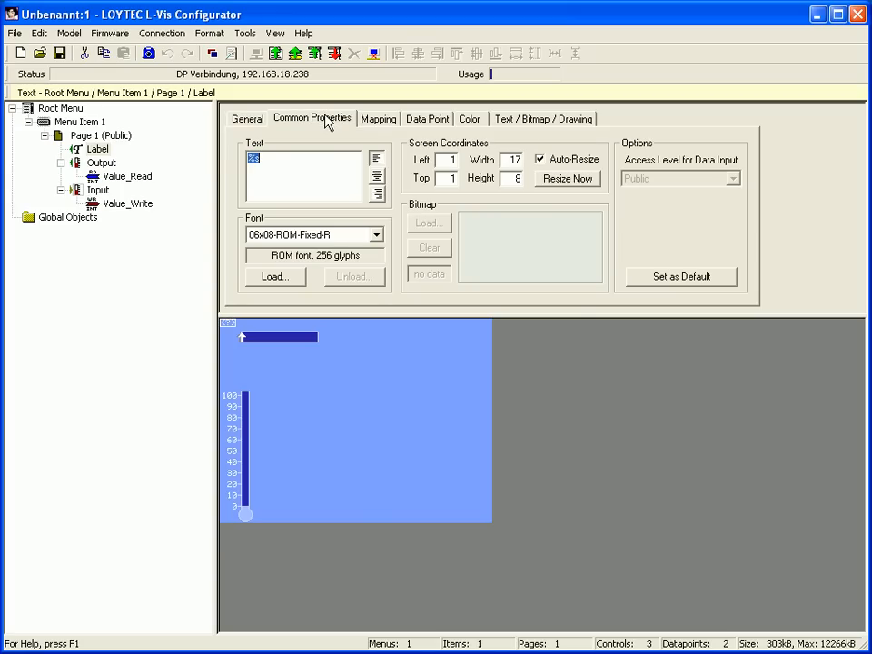
type("Cold Warm")
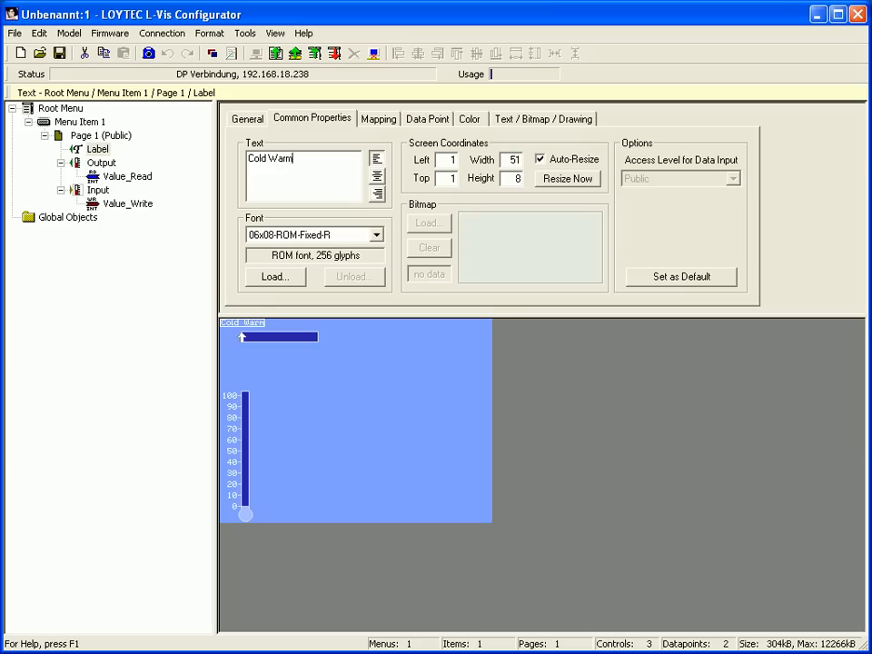
type("Hot")
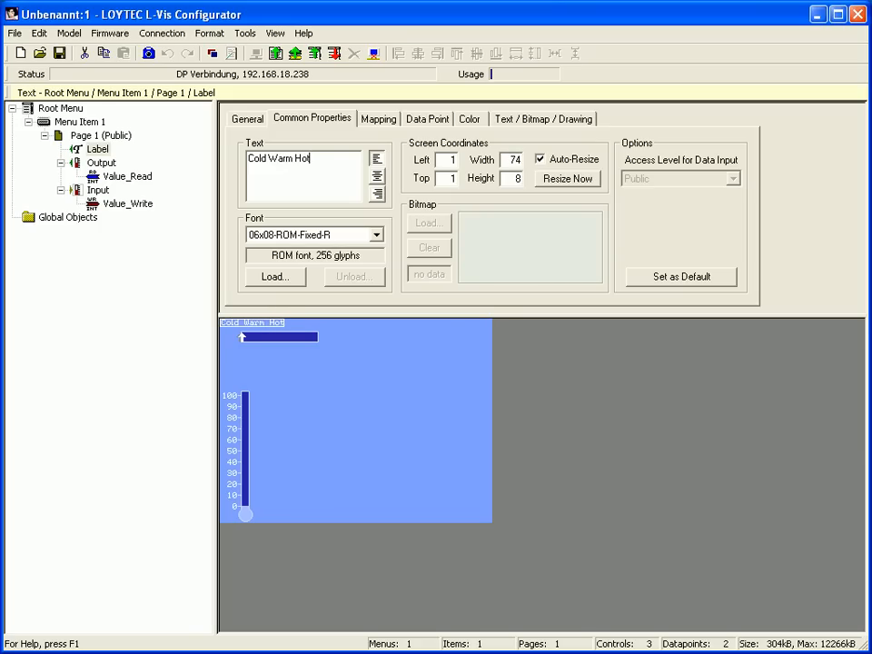
mouse_move(309, 129)
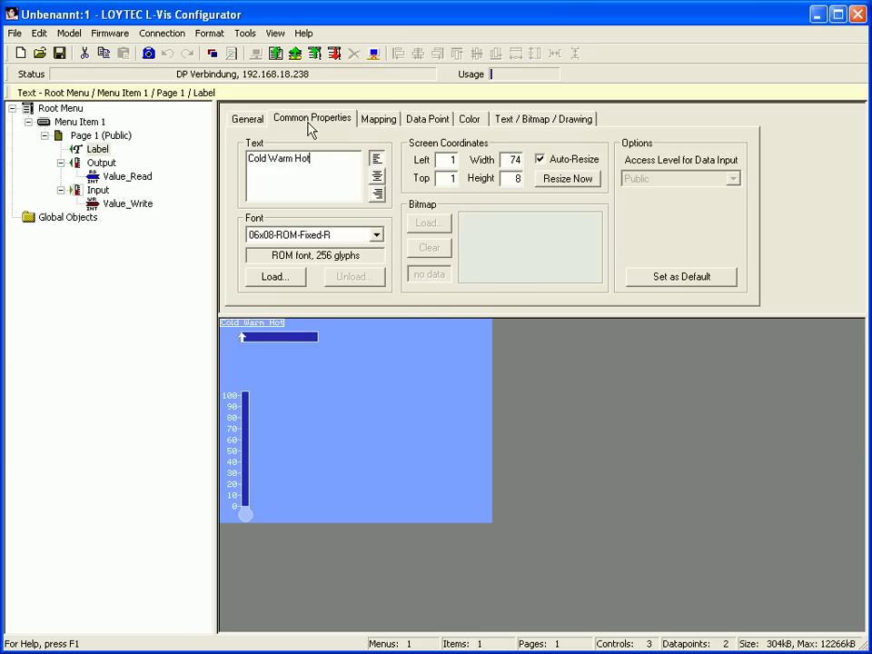
left_click(374, 234)
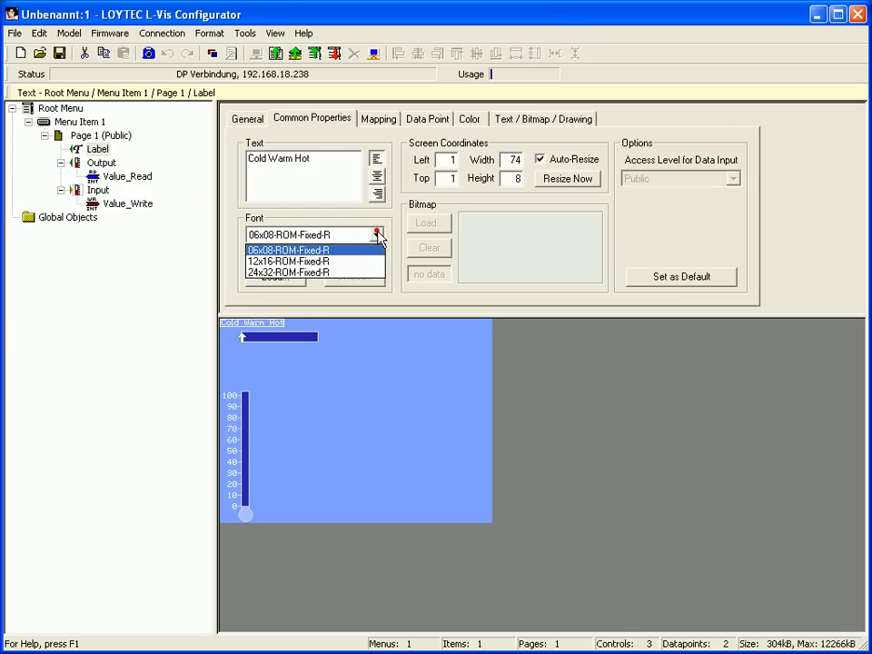
left_click(288, 262)
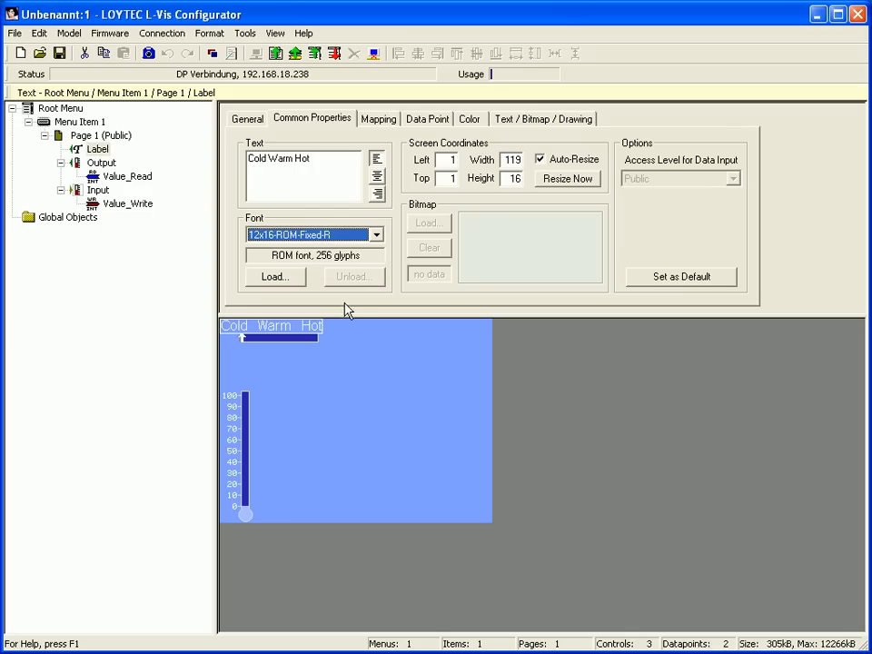
- Move the Cold Warm Hot label to sit above the horizontal Output bar
left_click_drag(271, 325, 366, 358)
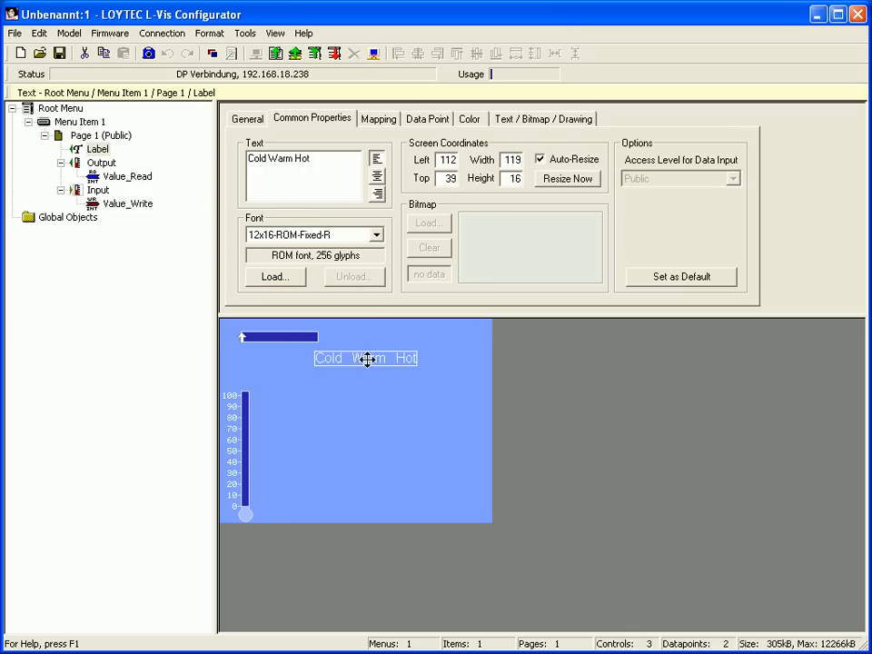
left_click(102, 164)
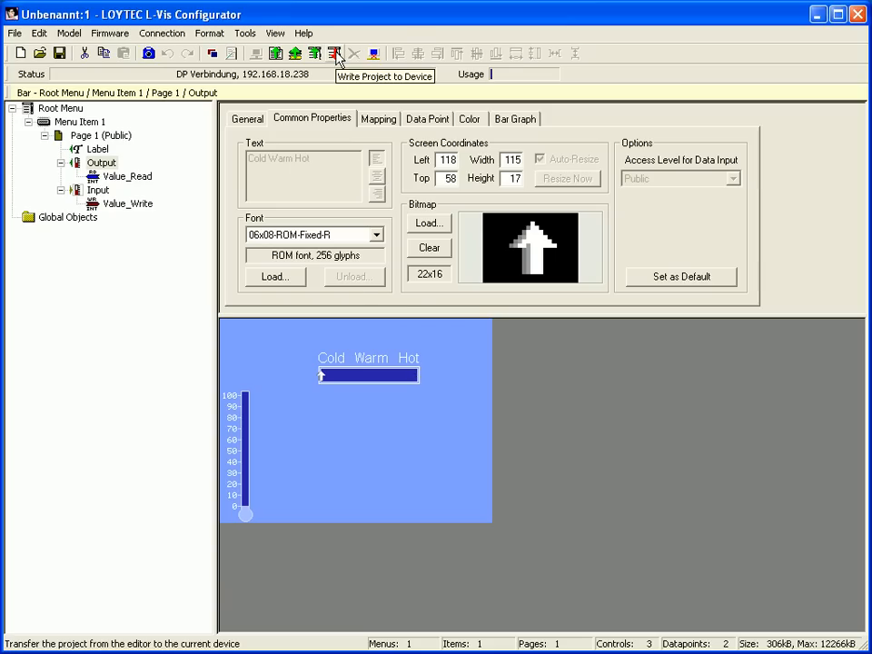
- Write the project to the device, confirming replacement of its configuration with Ja
left_click(335, 53)
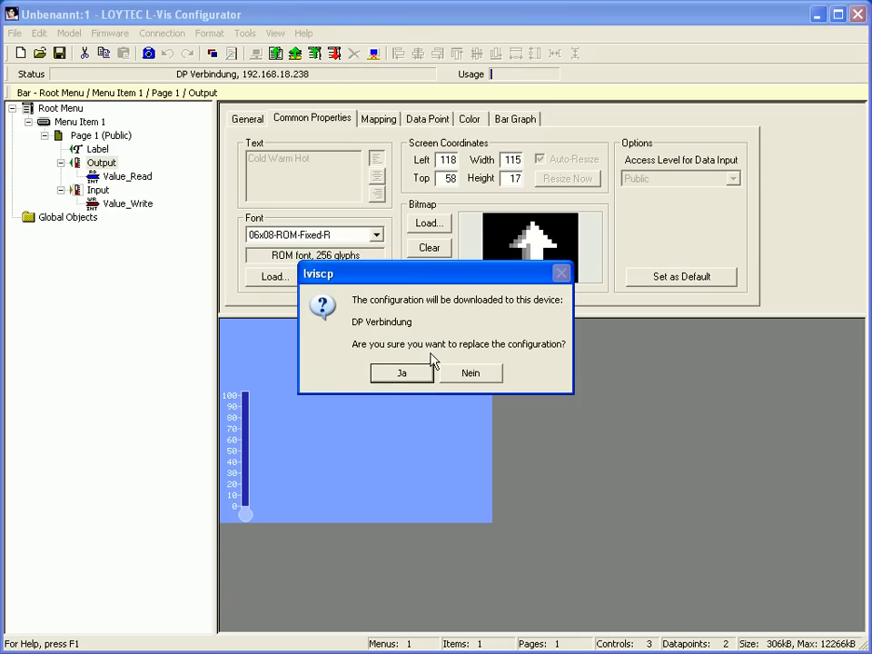
left_click(399, 373)
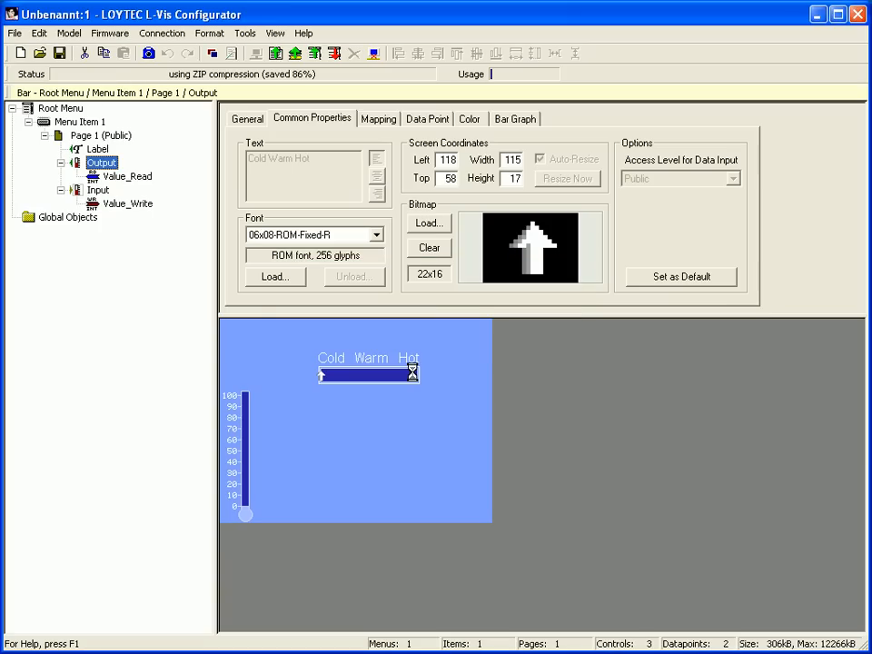